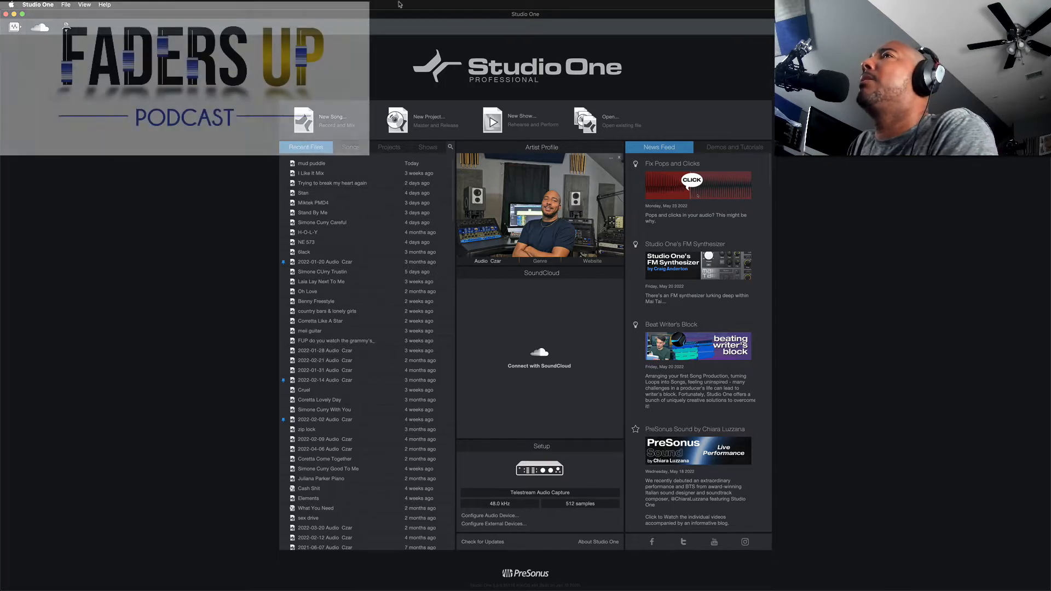
Start a new song and cancel out, noticing the custom templates are missing
{"action": "left_click", "coordinate": [331, 119]}
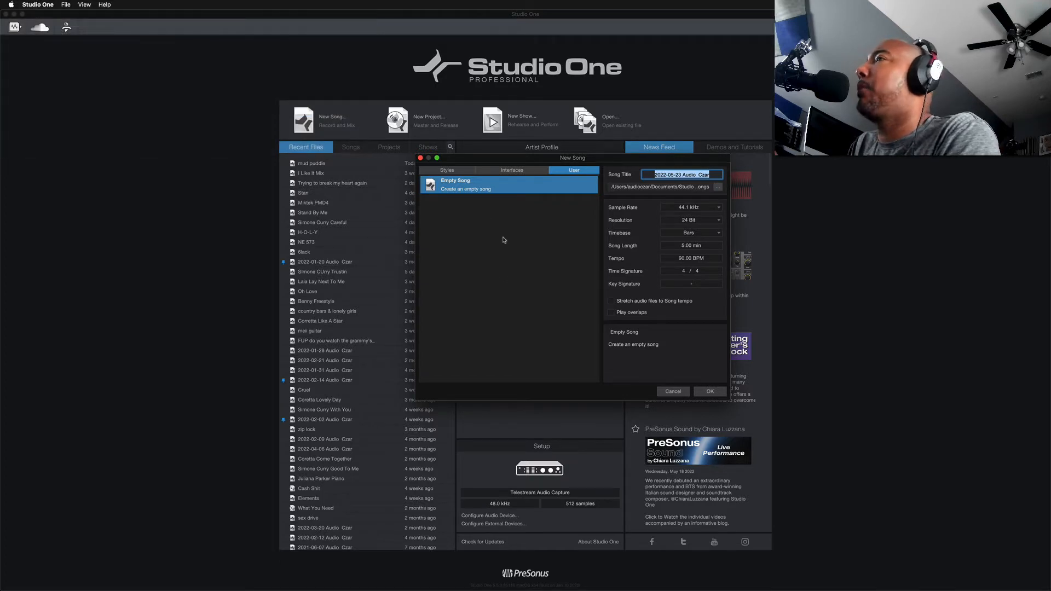
{"action": "mouse_move", "coordinate": [534, 250]}
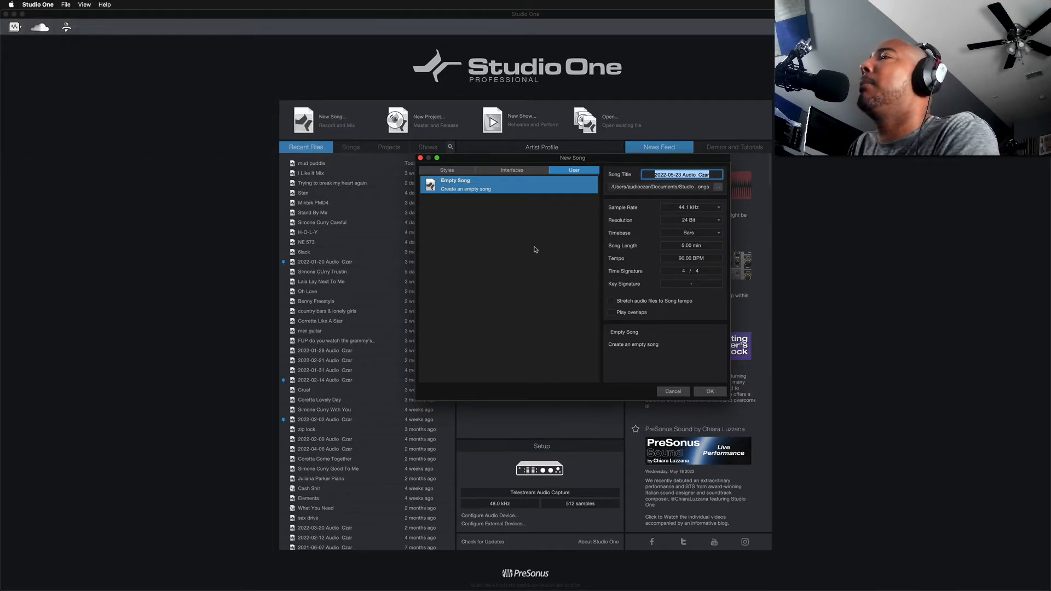
{"action": "left_click", "coordinate": [671, 392]}
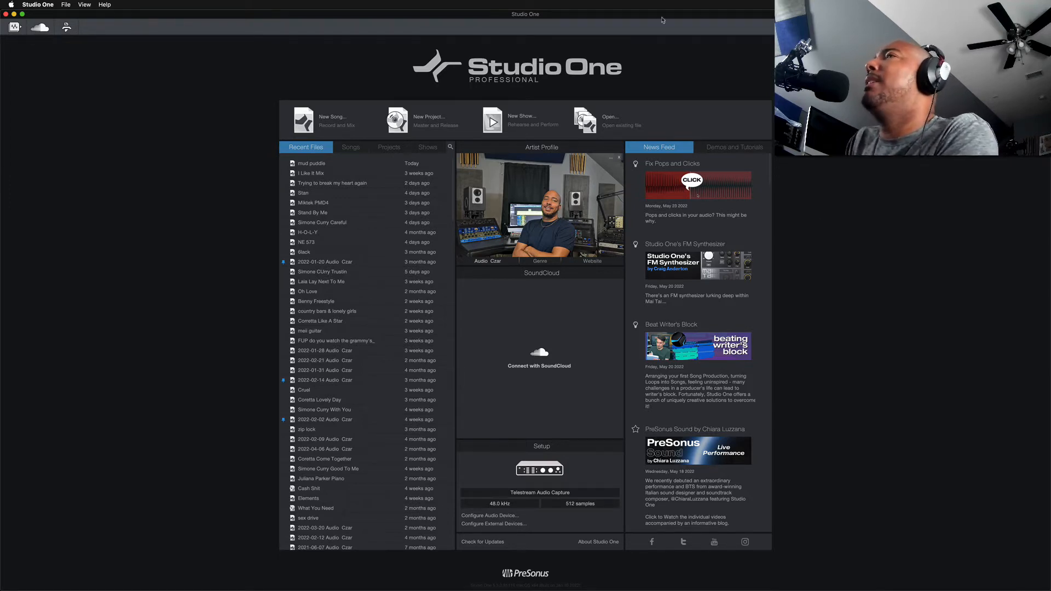
Check for a newer Studio One version via Help and dismiss the update prompt
{"action": "left_click", "coordinate": [104, 4]}
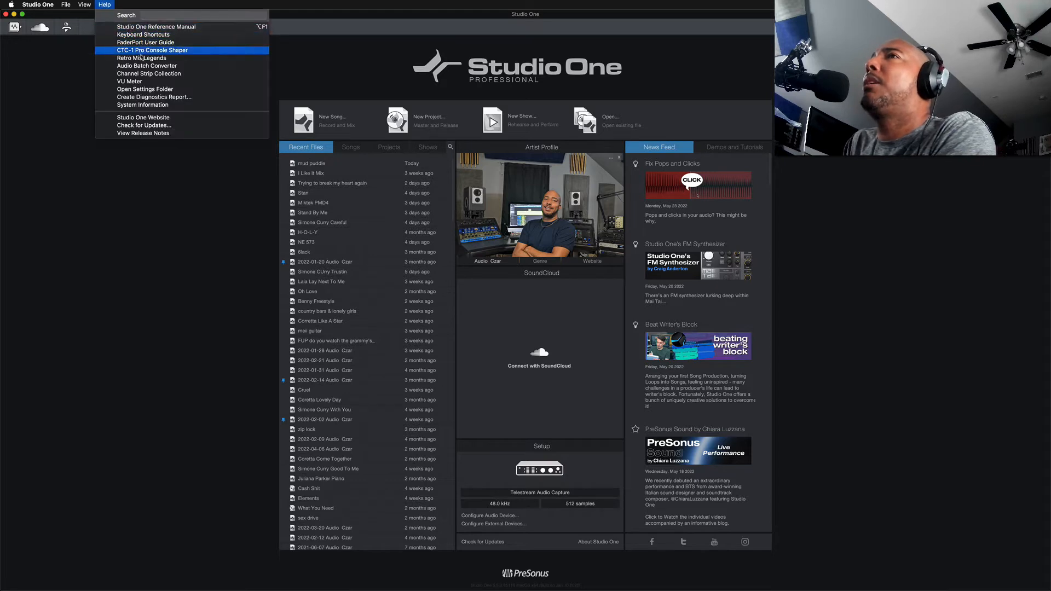
{"action": "left_click", "coordinate": [143, 125]}
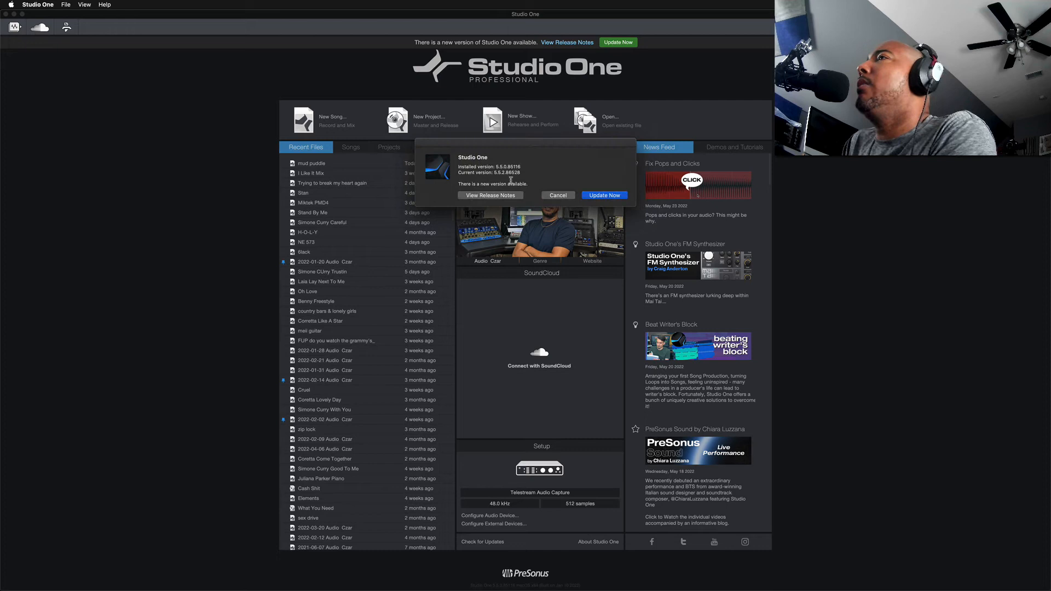
{"action": "left_click", "coordinate": [557, 195]}
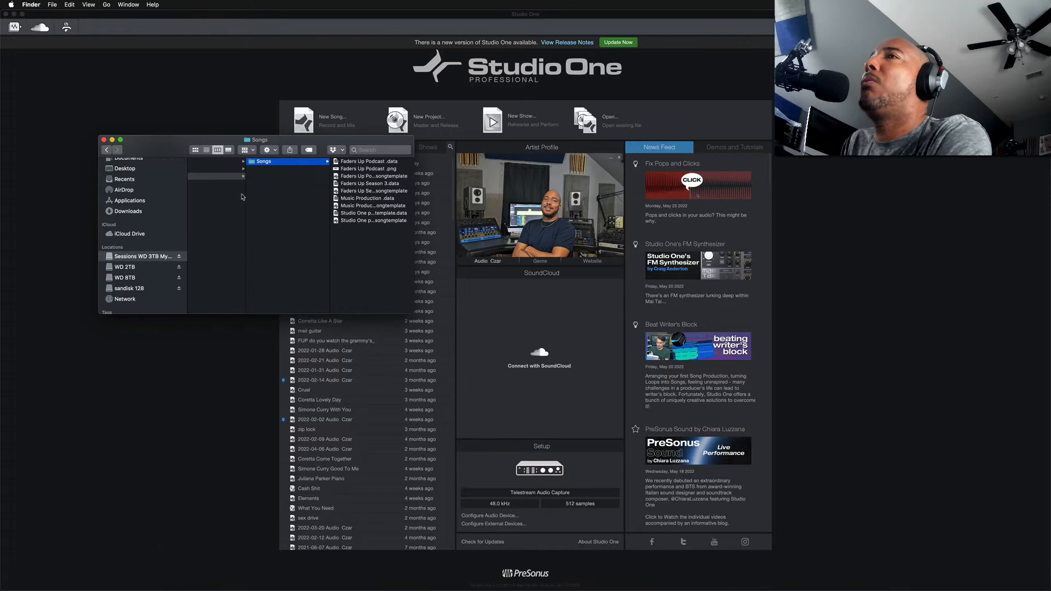
Browse the external drive's Studio one > templates > Songs folder, then close Finder
{"action": "left_click", "coordinate": [215, 191]}
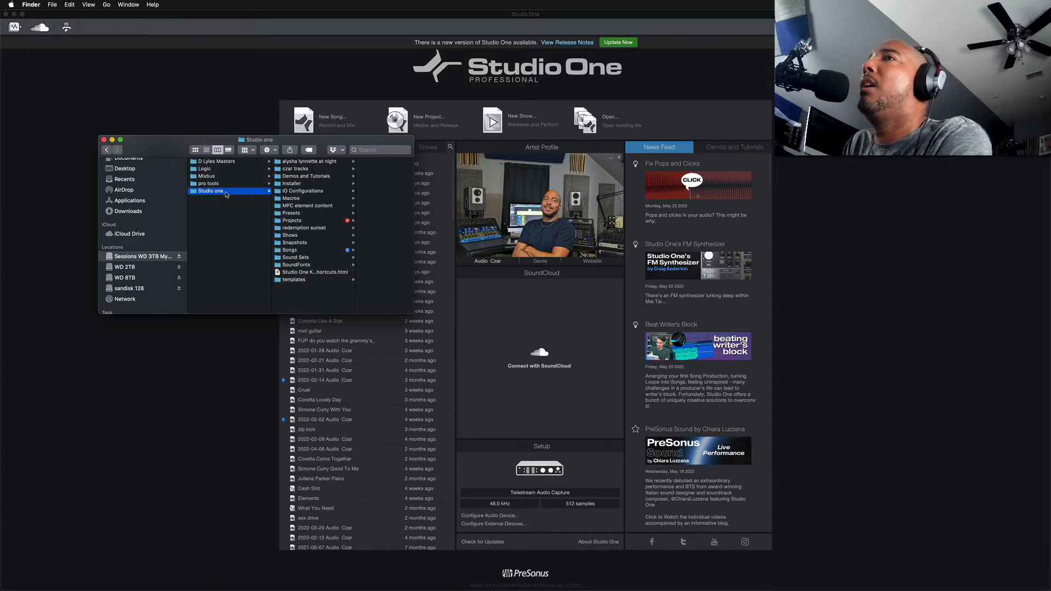
{"action": "left_click", "coordinate": [293, 280]}
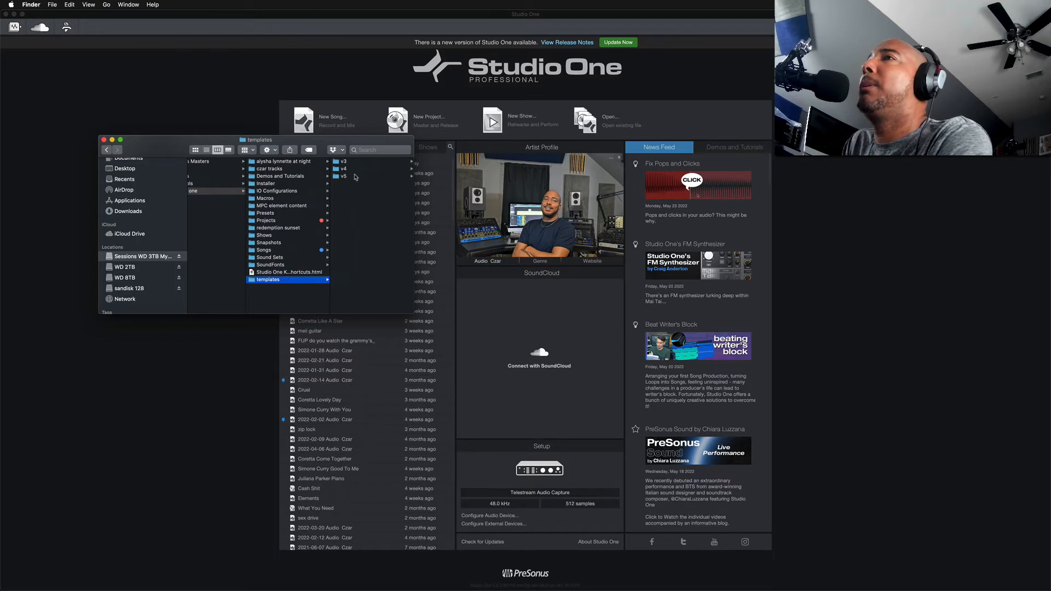
{"action": "left_click", "coordinate": [263, 250]}
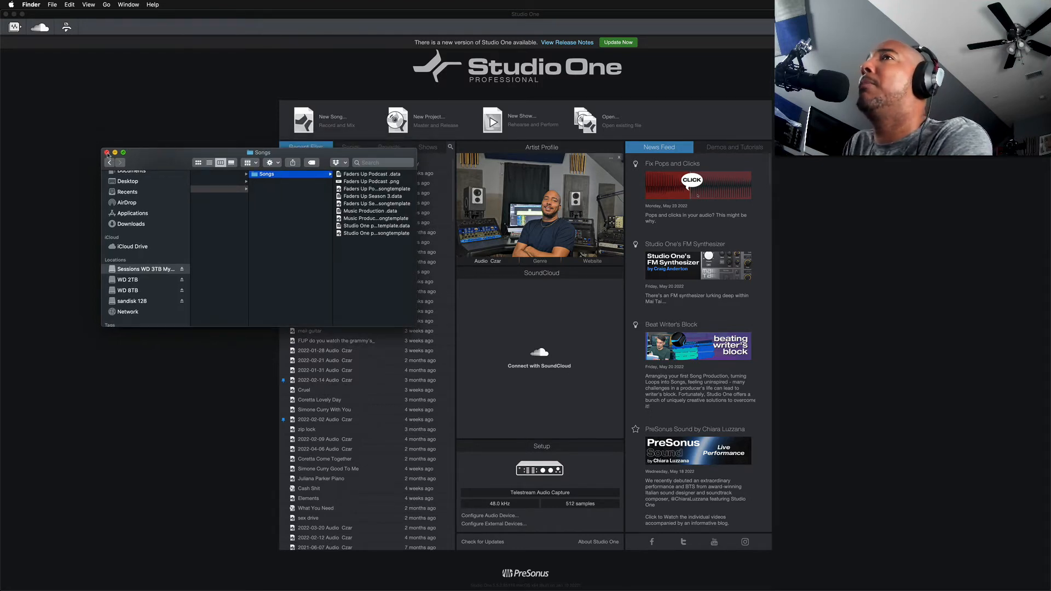
{"action": "left_click", "coordinate": [106, 153]}
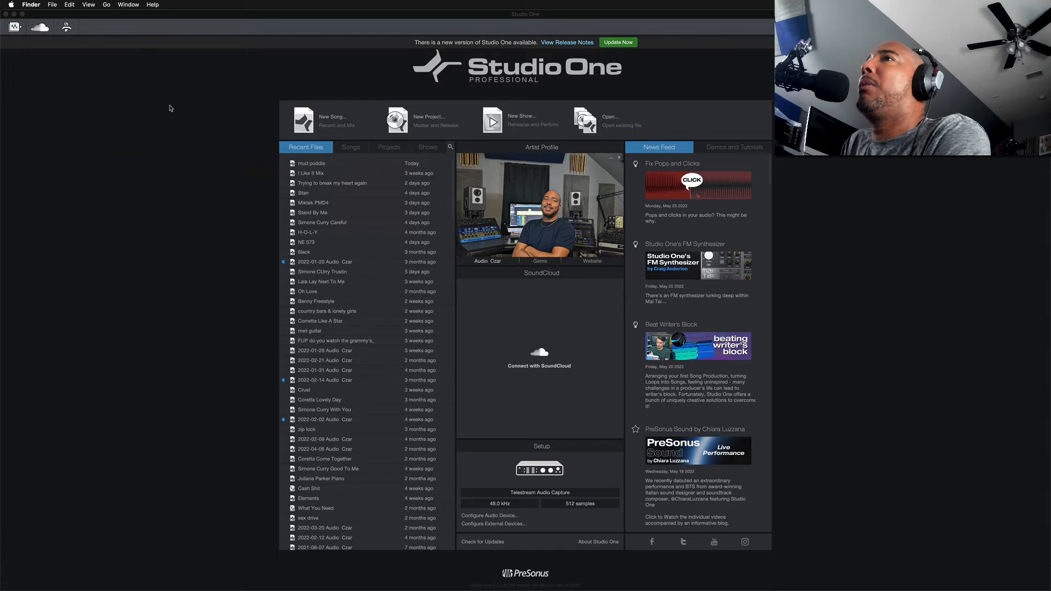
{"action": "left_click", "coordinate": [37, 5]}
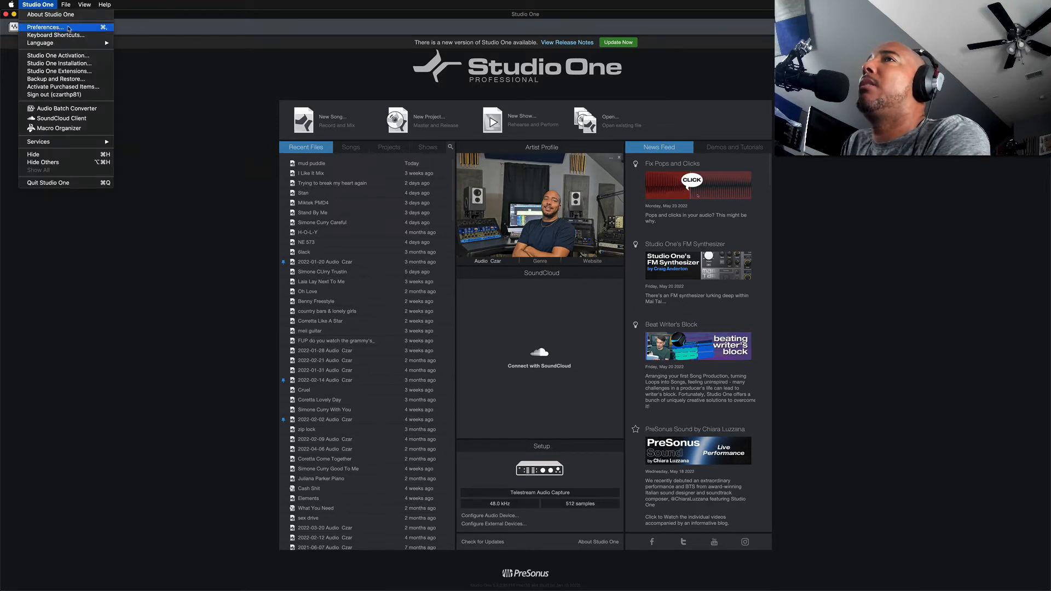
In Preferences > Locations > User Data, browse for a different user data folder
{"action": "left_click", "coordinate": [43, 26]}
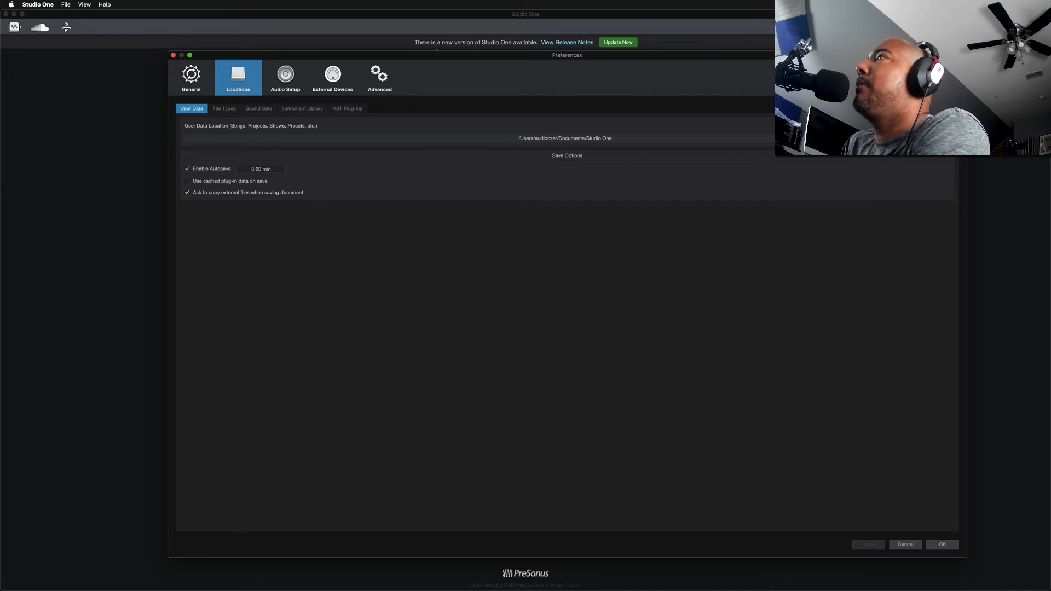
{"action": "left_click", "coordinate": [565, 138]}
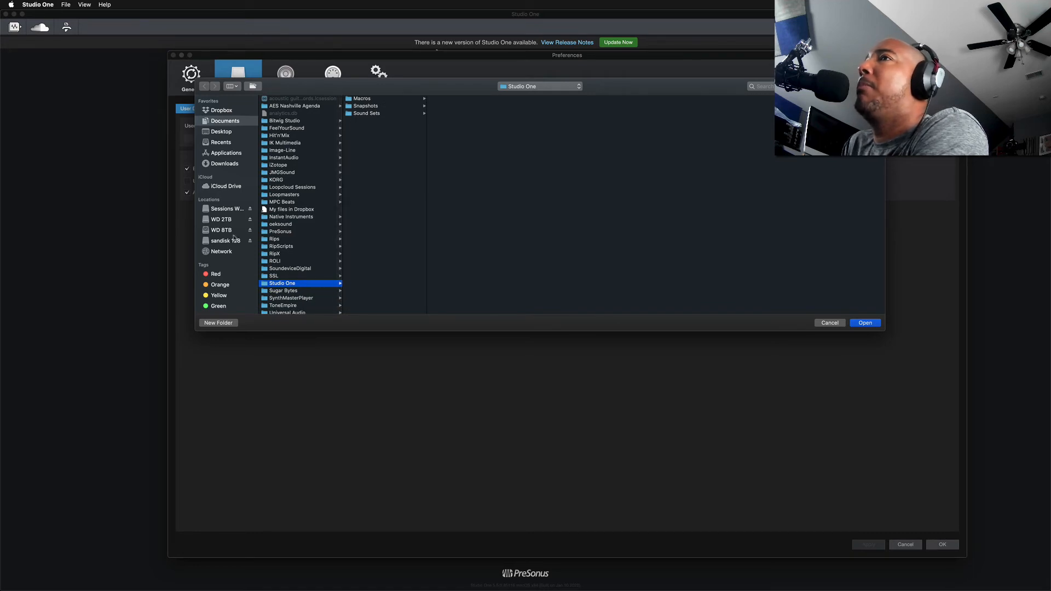
Point user data to Studio one on Sessions WD 3TB My Book and save preferences
{"action": "left_click", "coordinate": [227, 208]}
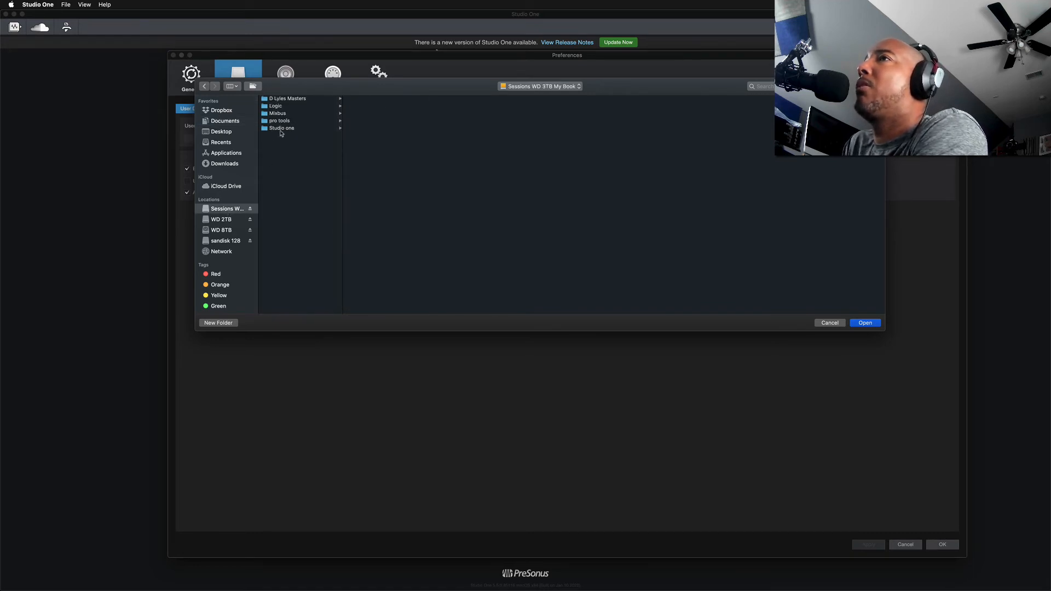
{"action": "left_click", "coordinate": [281, 128]}
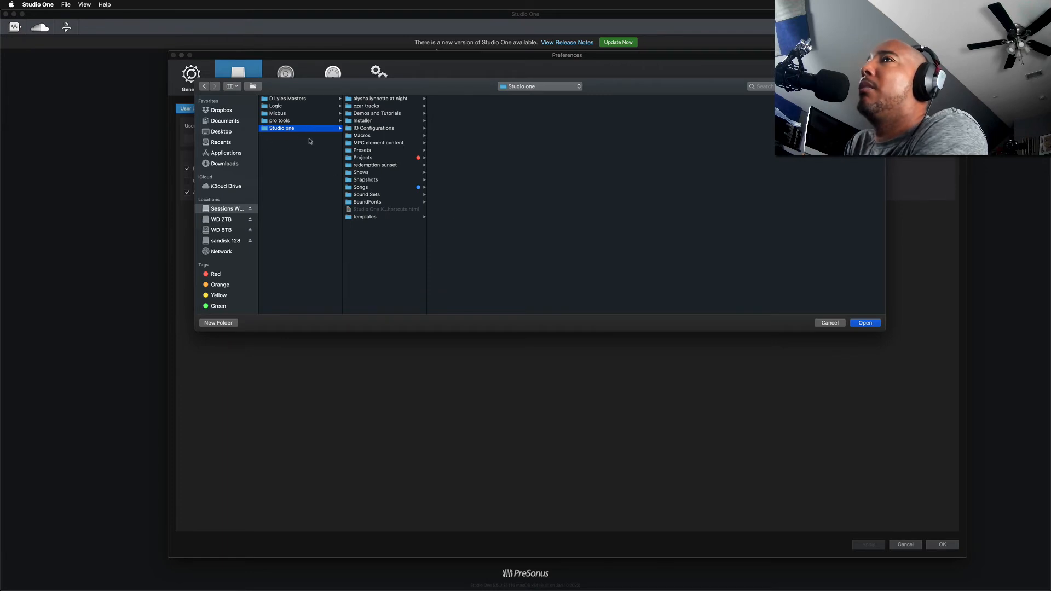
{"action": "left_click", "coordinate": [864, 322]}
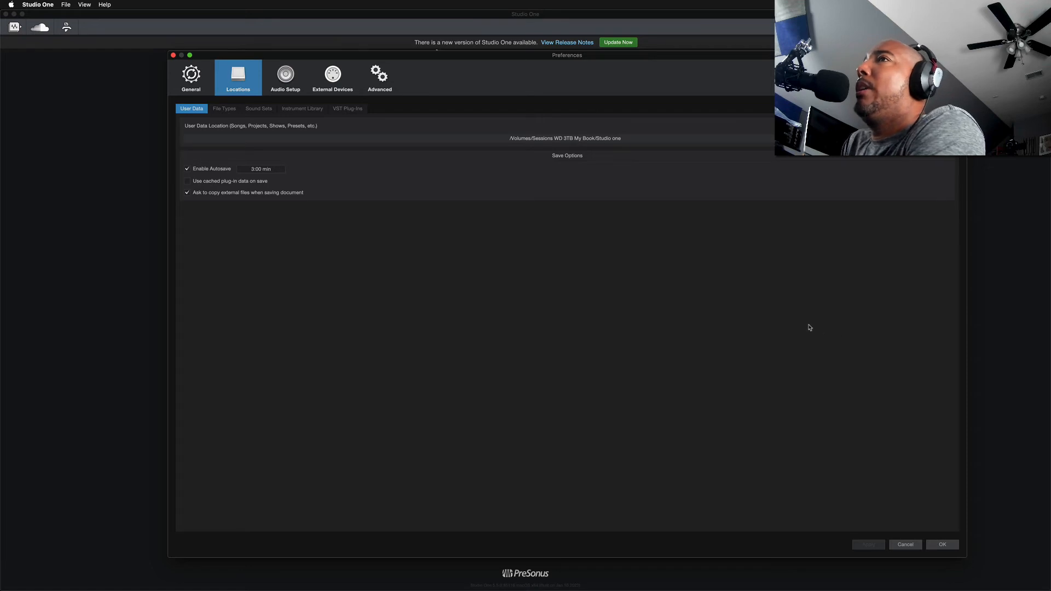
{"action": "left_click", "coordinate": [941, 544]}
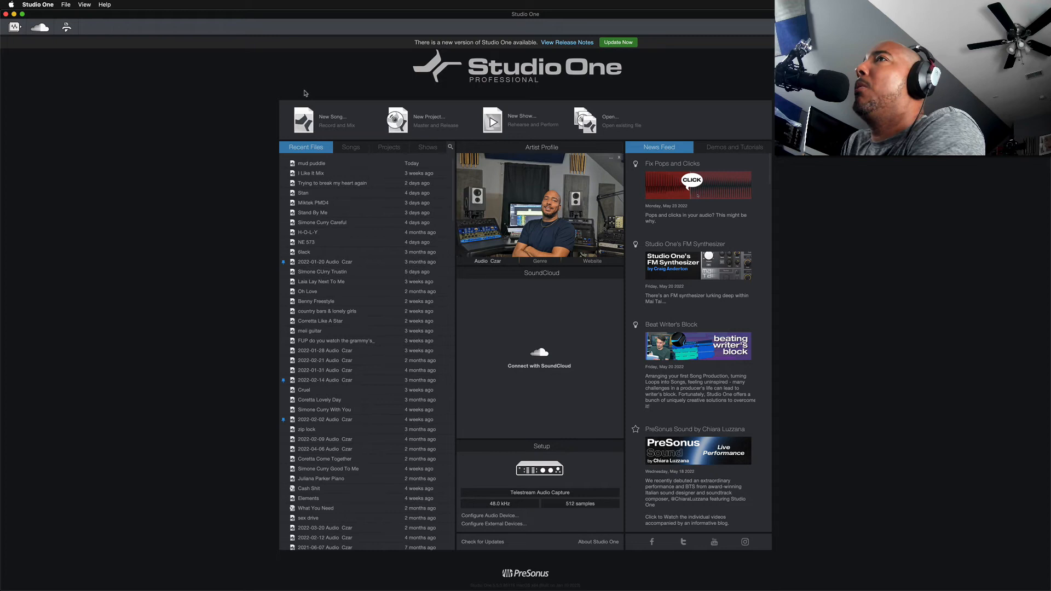
Start a new song and choose the Faders Up Season 3 user template
{"action": "left_click", "coordinate": [303, 121]}
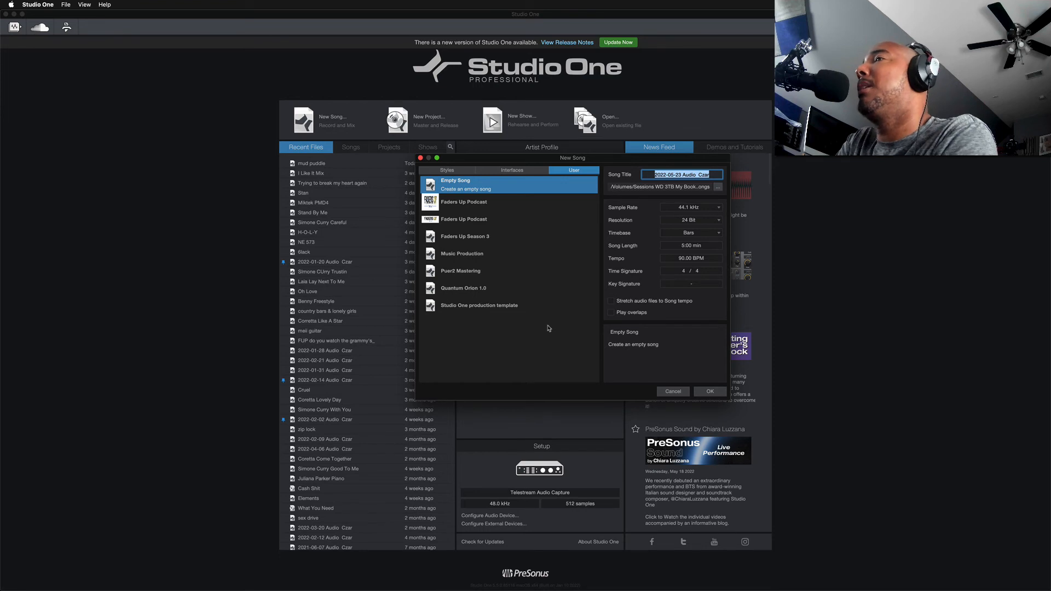
{"action": "left_click", "coordinate": [465, 236]}
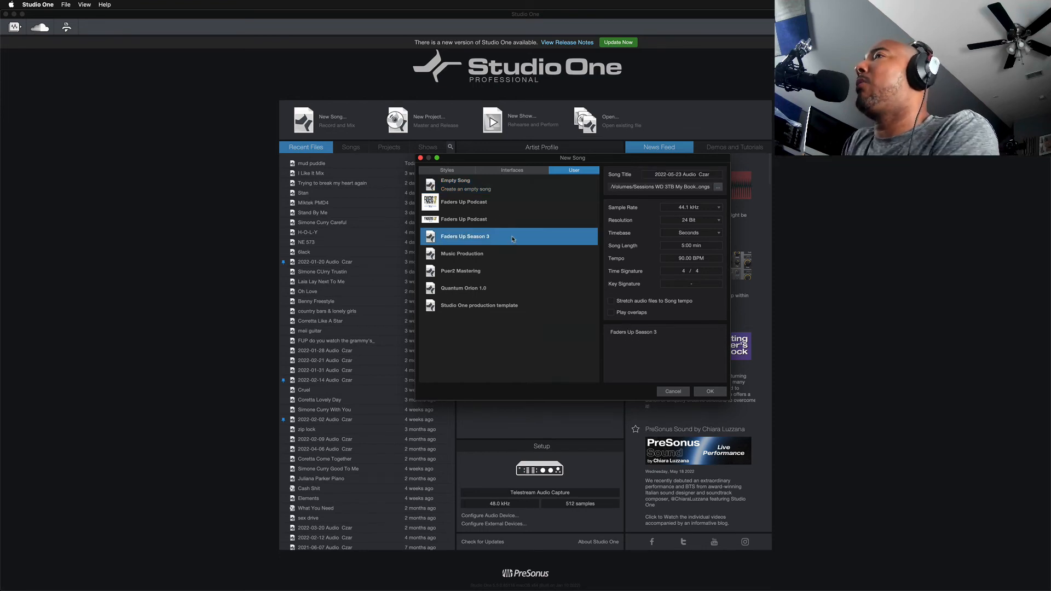